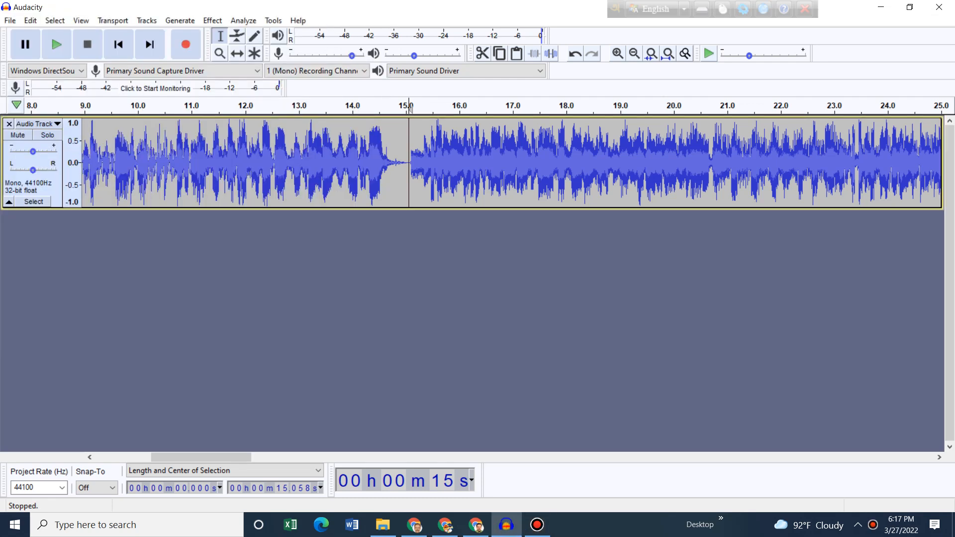
Play the audio track from the 15-second cursor position.
click(56, 43)
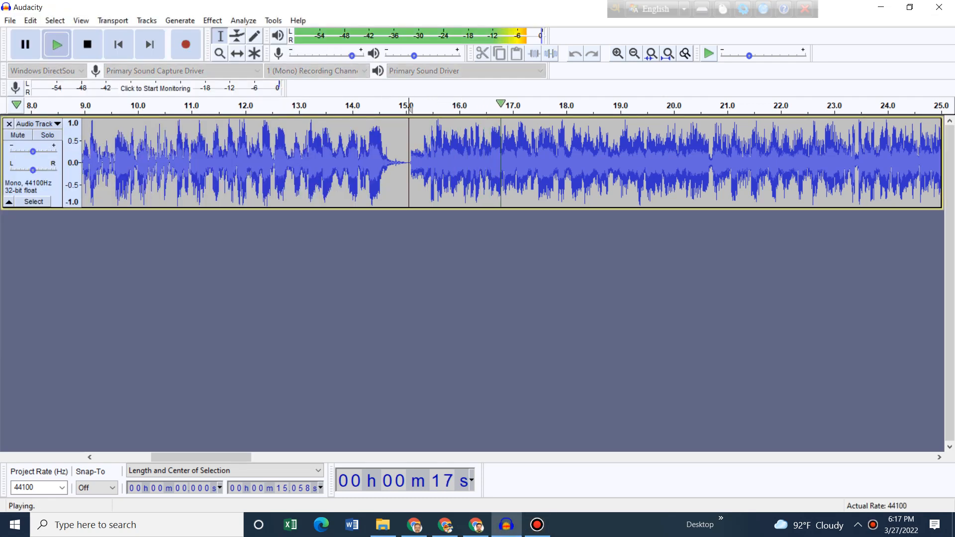